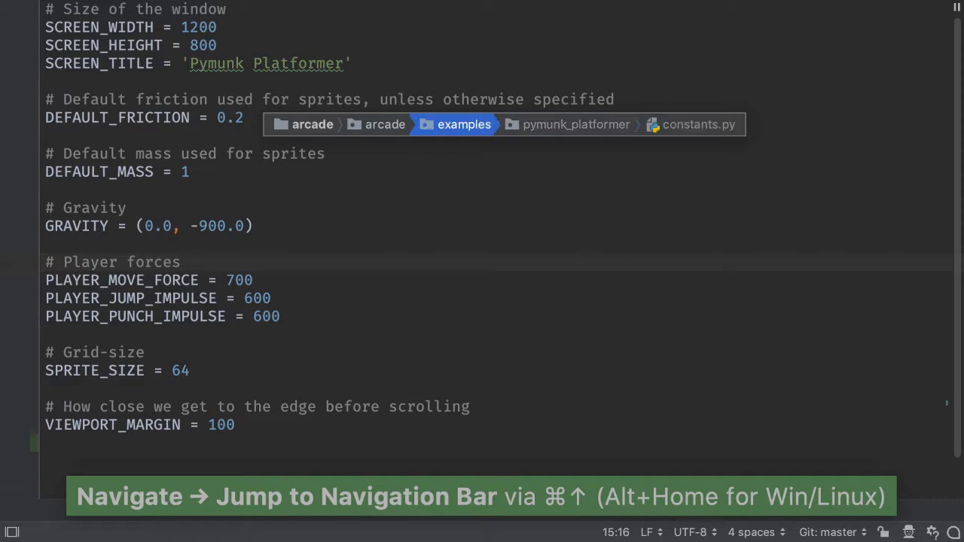
- Show the listing of items inside the examples folder from the navigation bar
{"action": "left_click", "coordinate": [463, 123]}
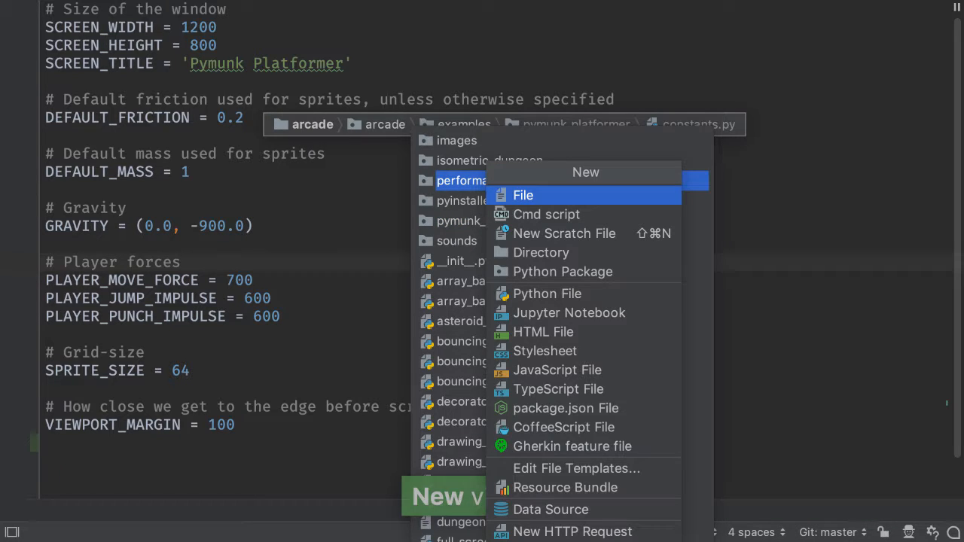
- Choose File from the New popup so the New File name dialog appears
{"action": "left_click", "coordinate": [523, 196]}
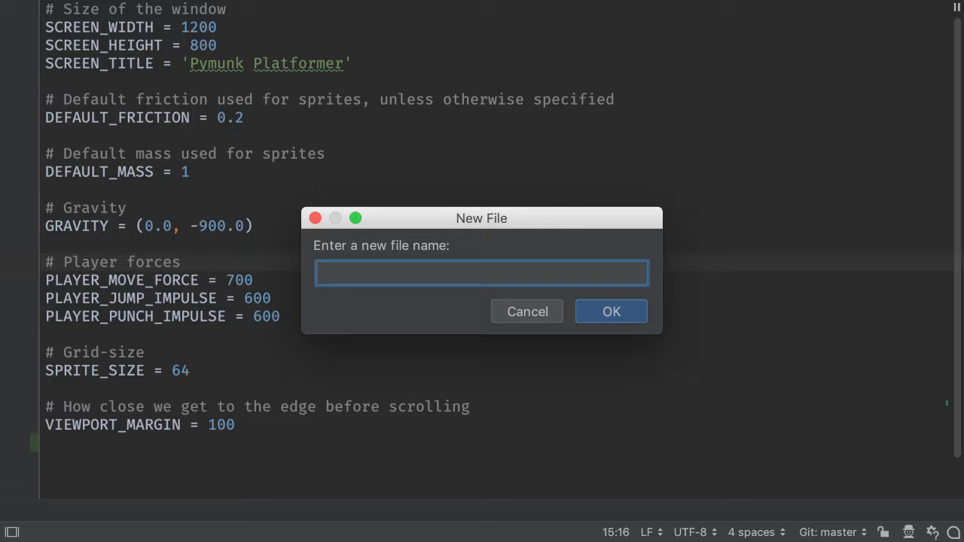
- Cancel the New File dialog without creating anything
{"action": "left_click", "coordinate": [527, 310]}
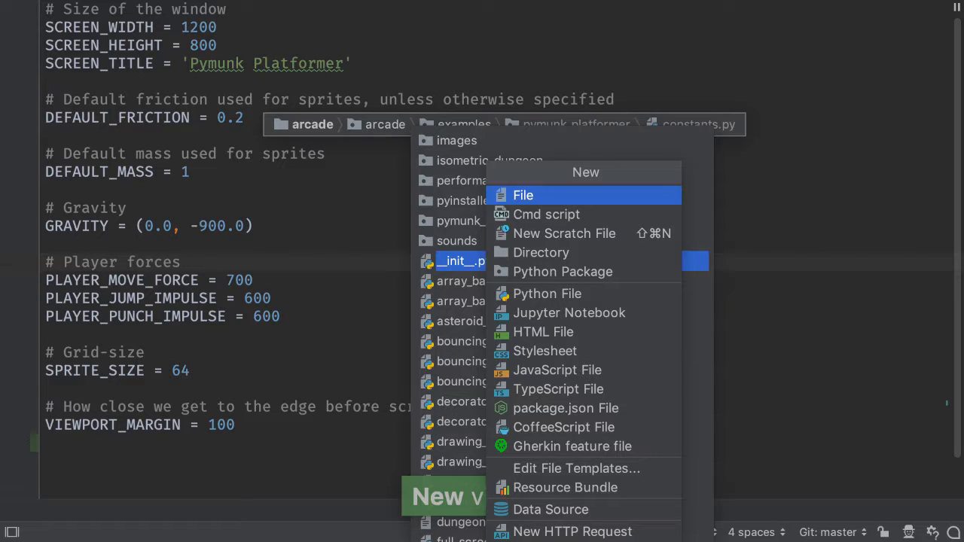
- Dismiss the menu and show the New popup from the current file constants.py
{"action": "key", "text": "Escape"}
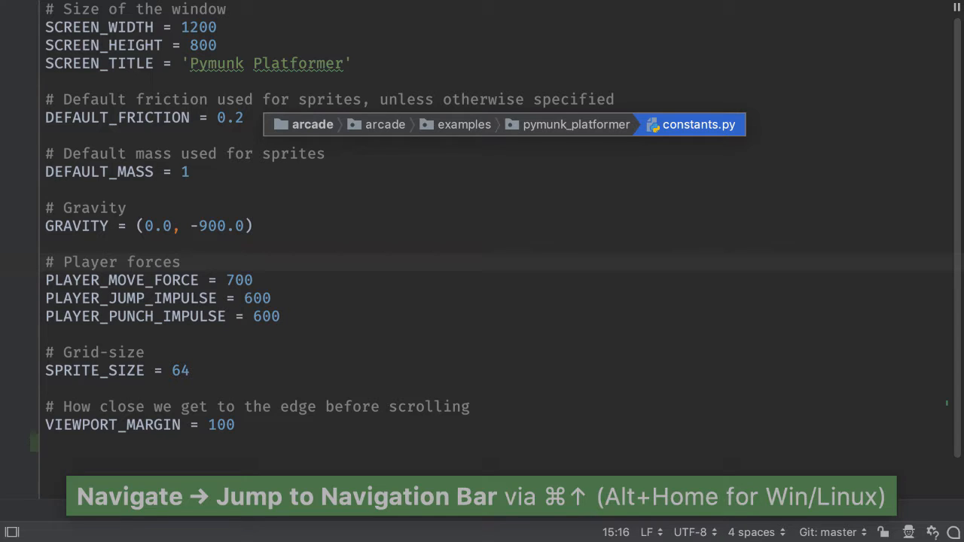
{"action": "key", "text": "cmd+n"}
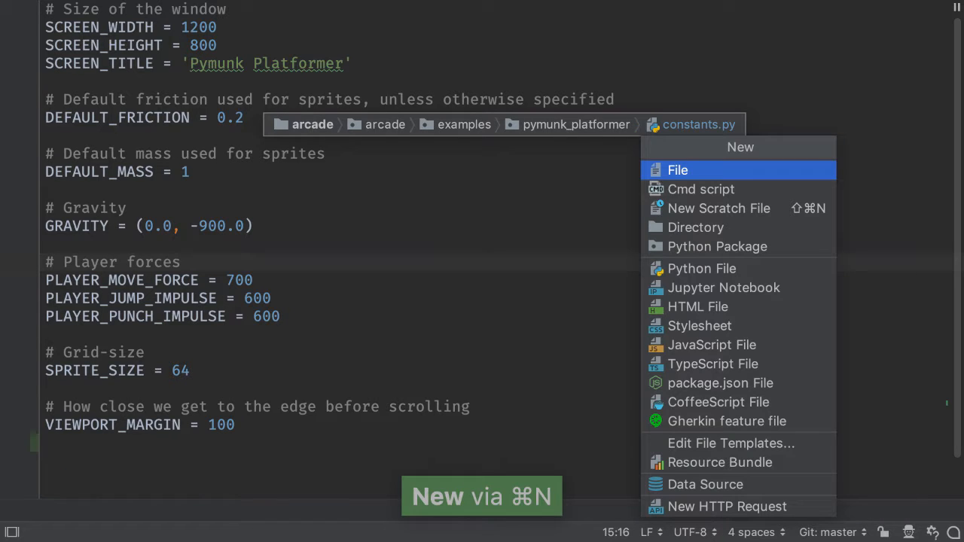